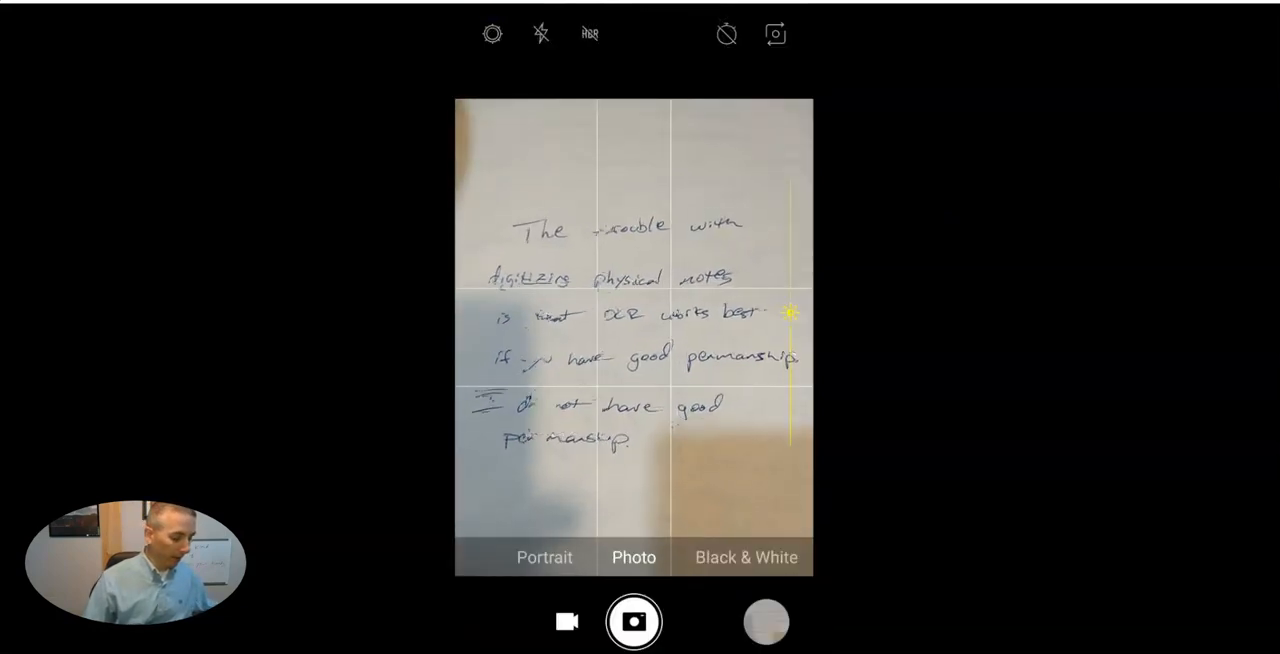
Photograph the handwritten notes and bring up the photo's share options.
left_click(632, 620)
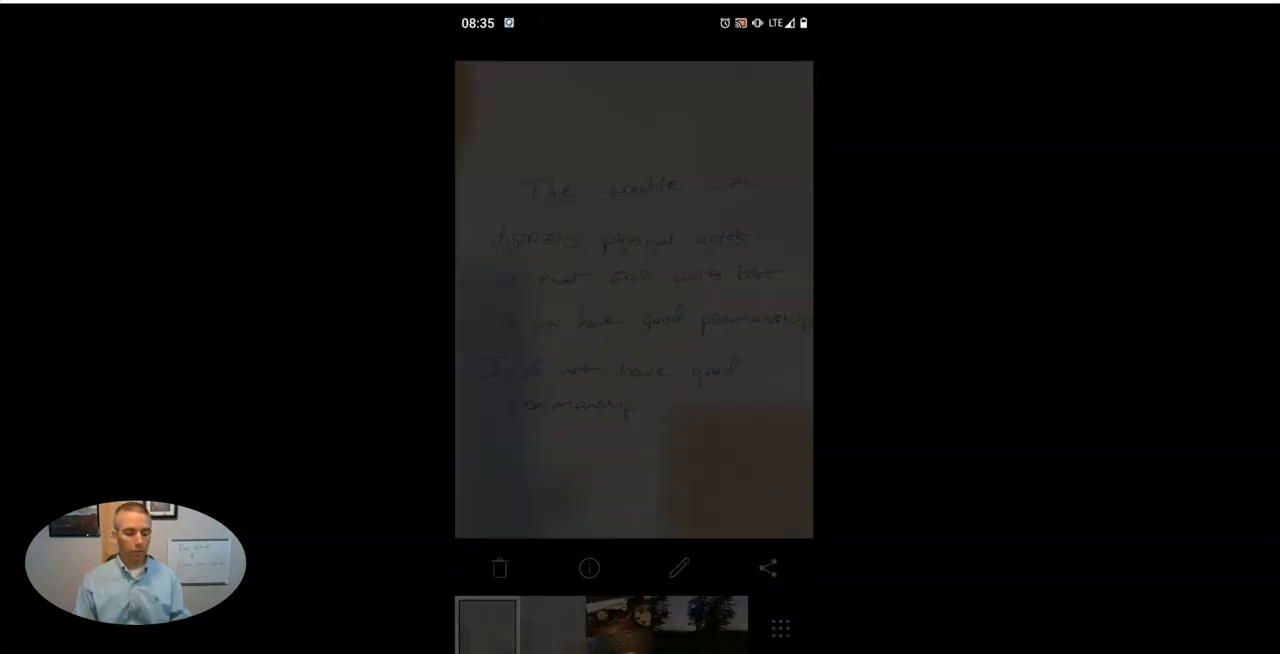
left_click(768, 568)
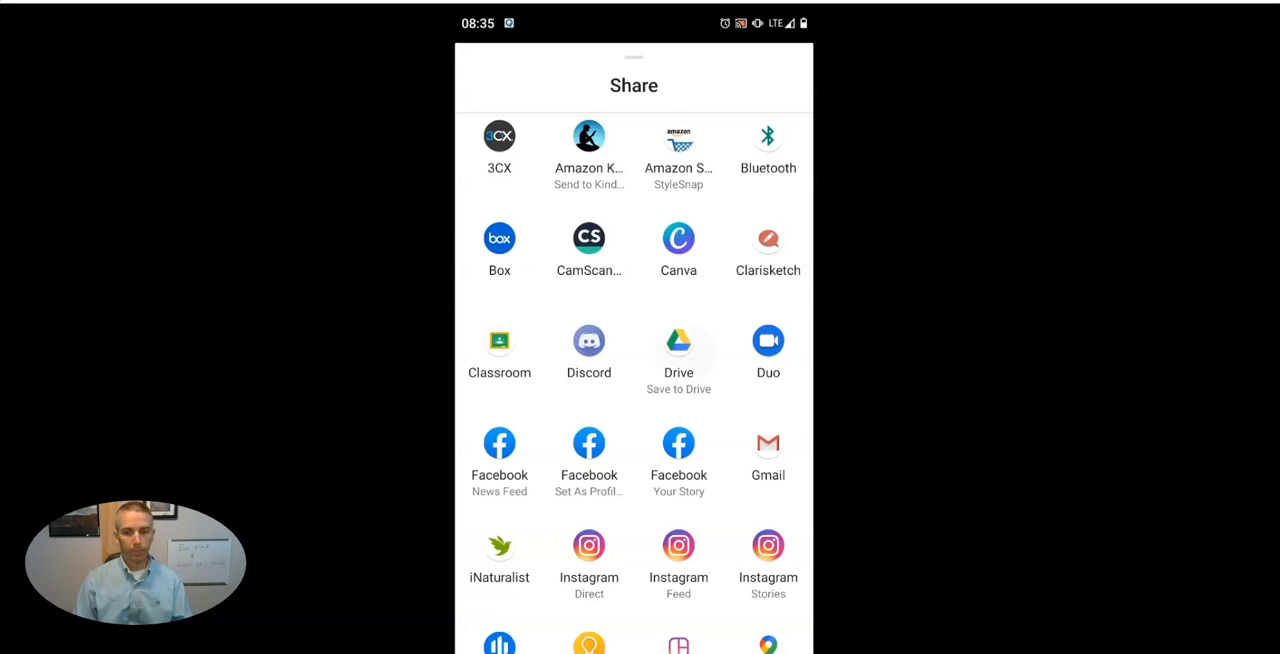
Send the photo to Drive, rename it 'notes about notes' and save it to My Drive.
left_click(678, 340)
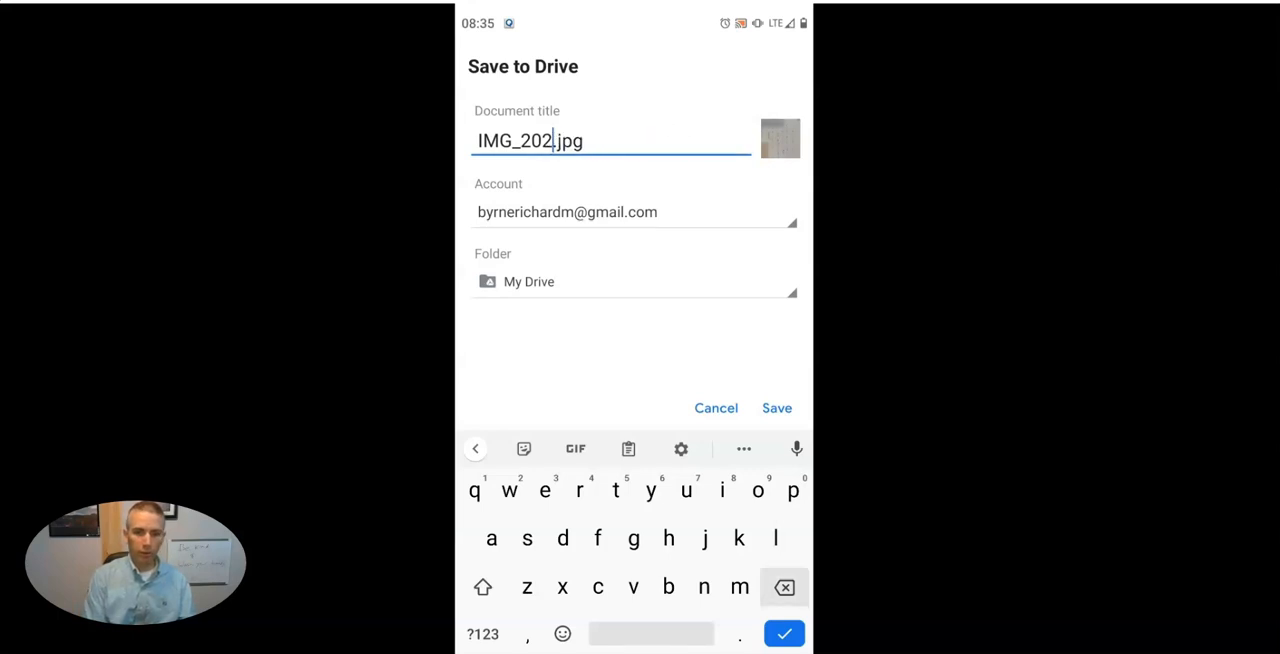
key("Backspace")
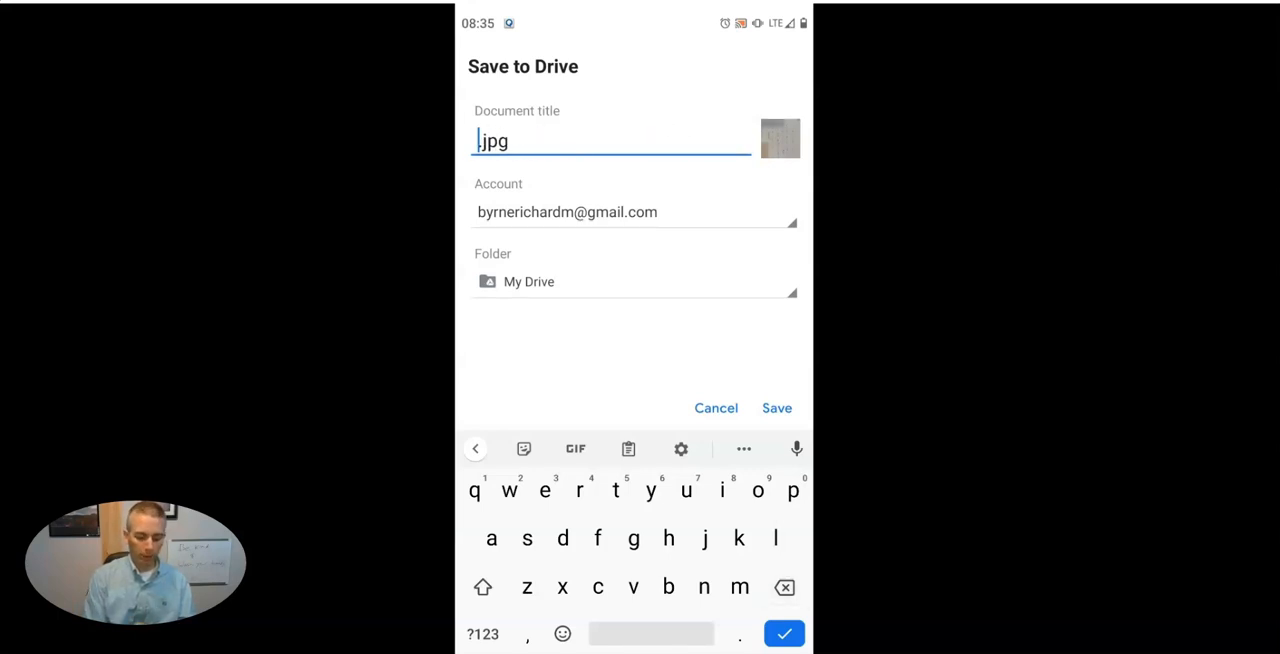
type("nites")
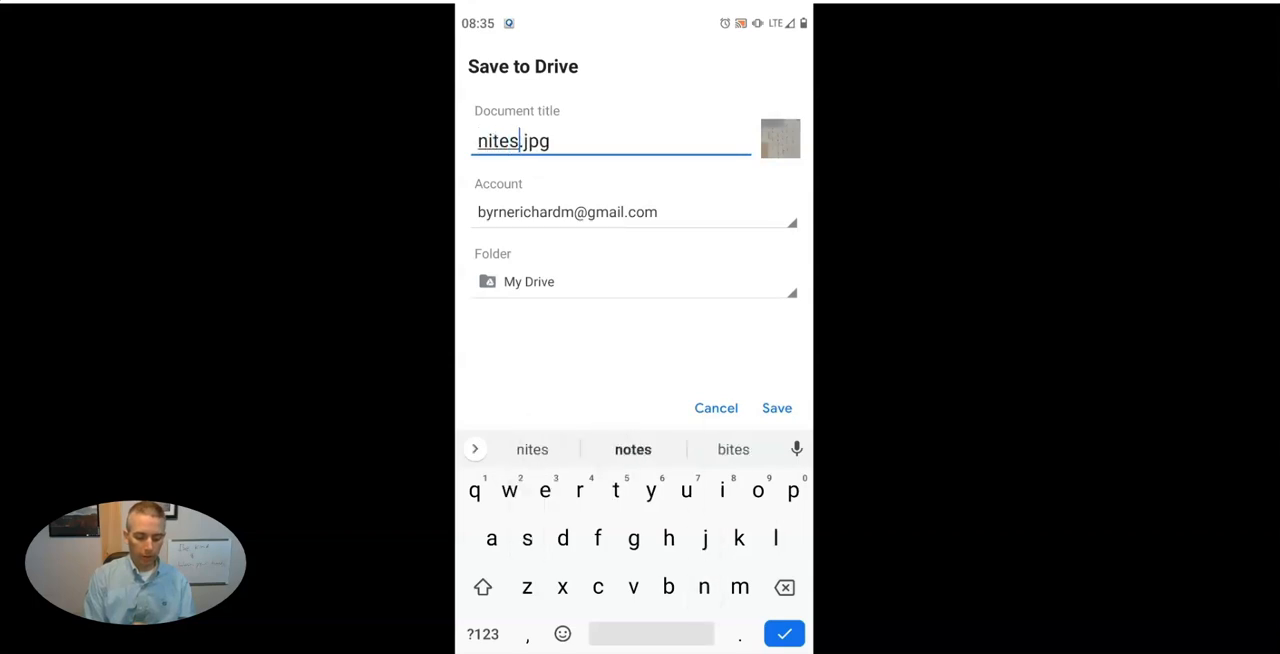
left_click(632, 448)
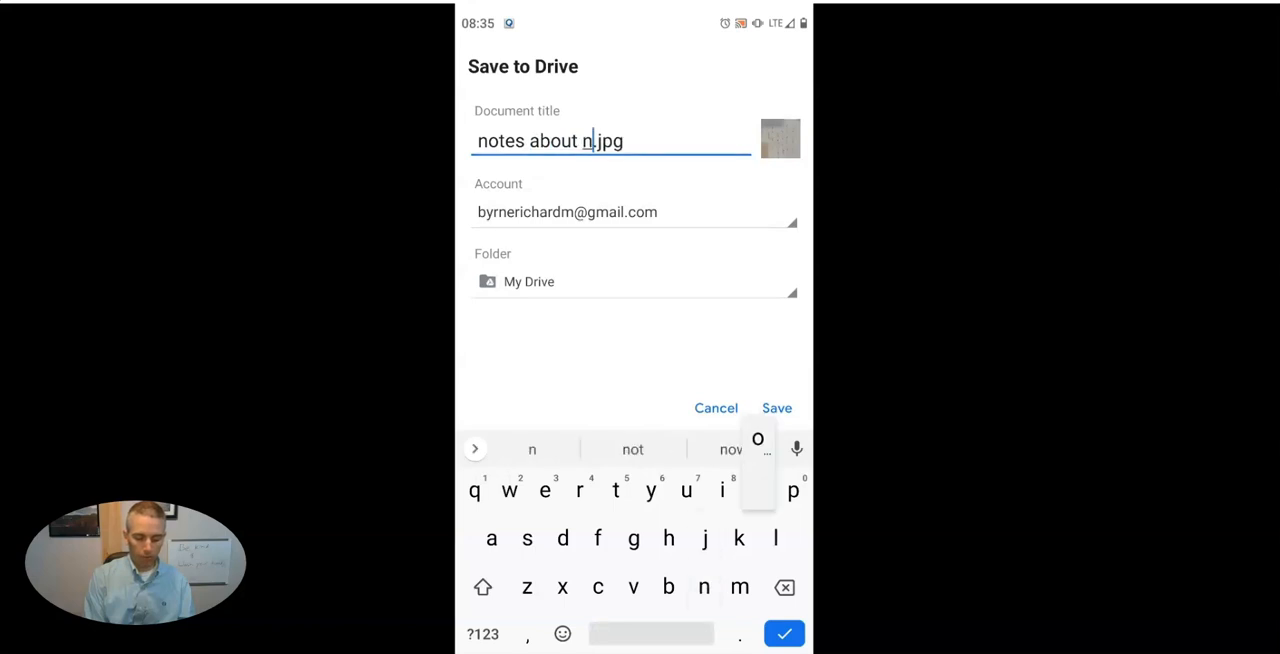
type("otes")
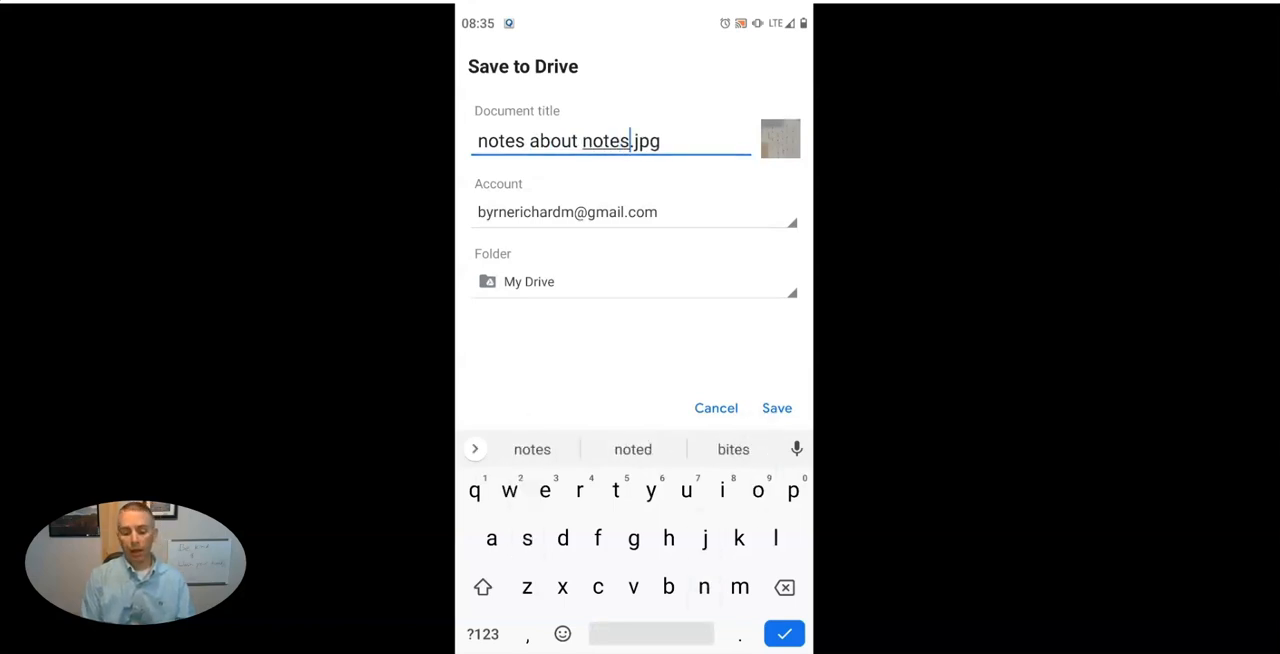
left_click(784, 634)
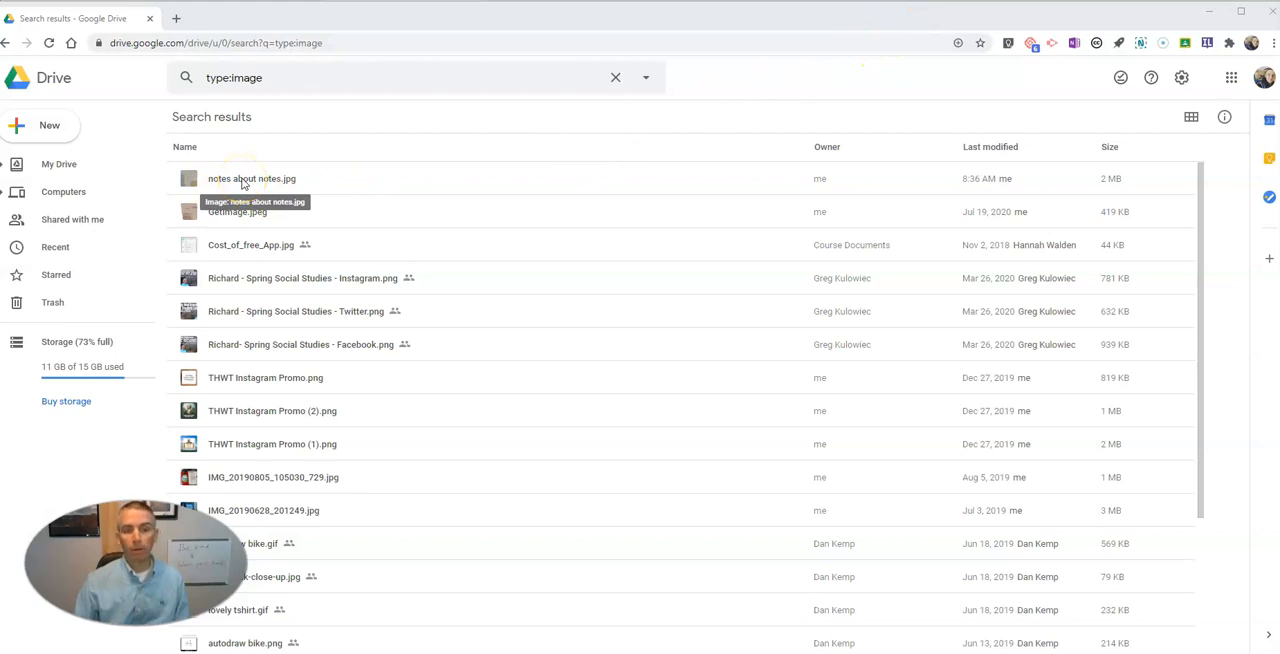
Open notes about notes.jpg from the Drive search results with Google Docs.
right_click(248, 178)
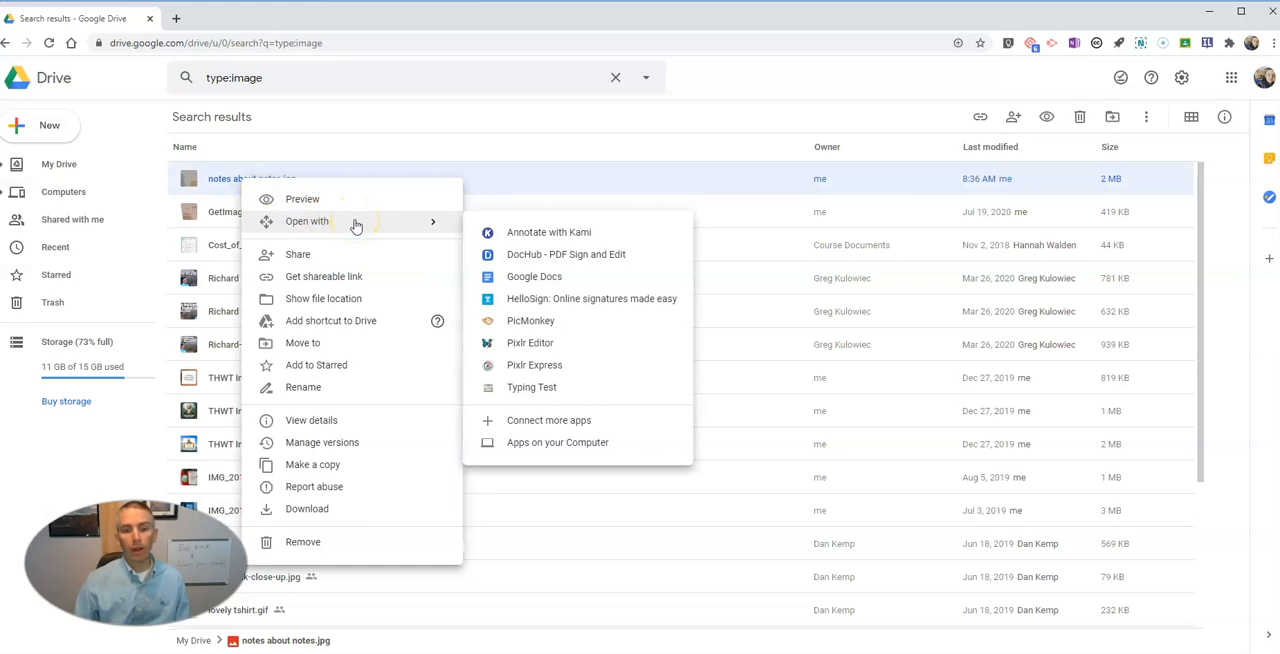
left_click(534, 276)
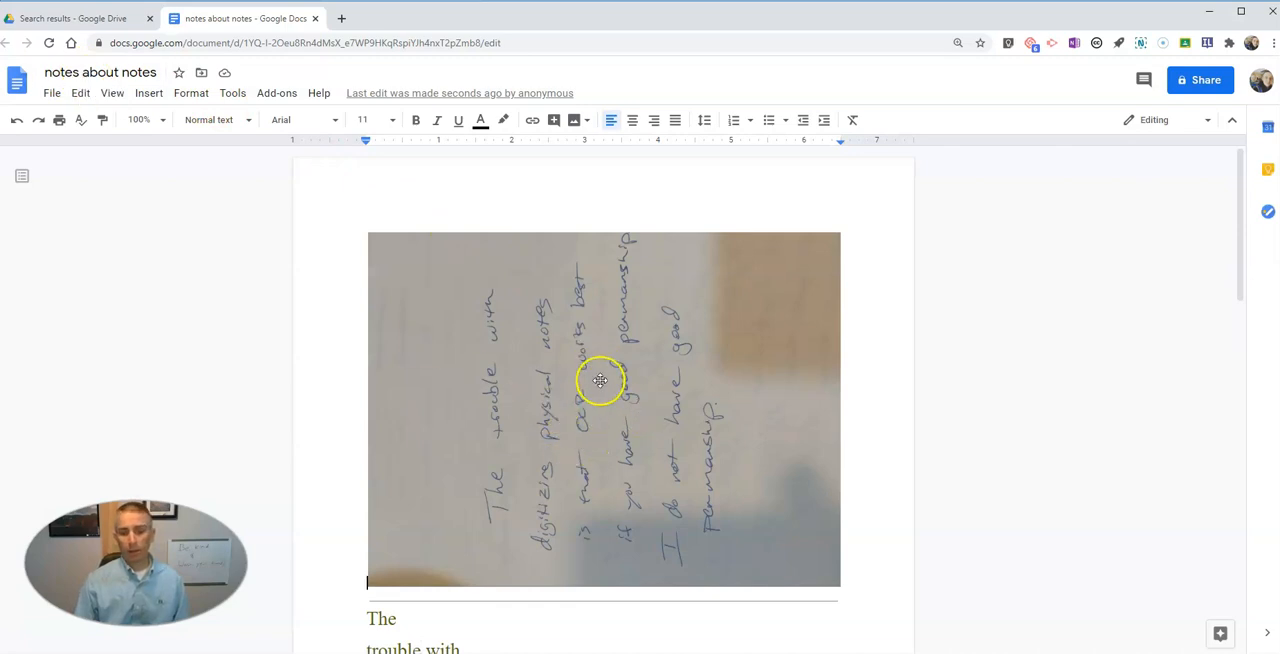
Scroll through the new document past the sideways photo to the full recognized text.
scroll("down", 3)
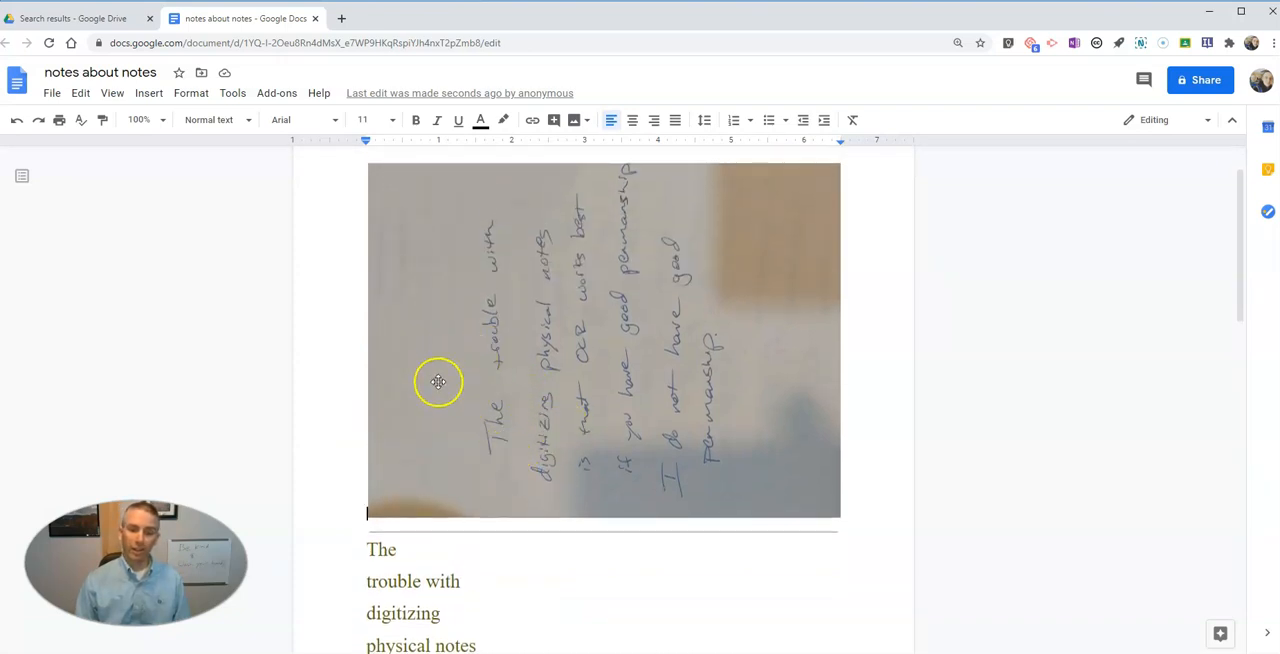
scroll("down", 3)
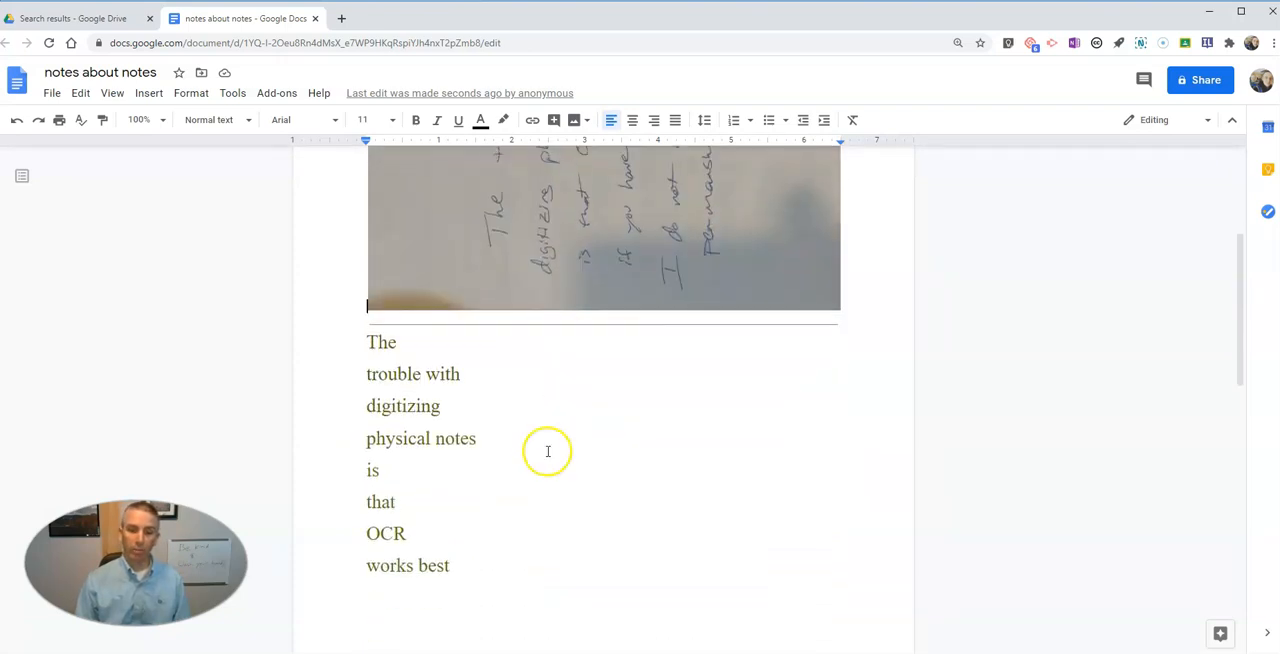
mouse_move(398, 388)
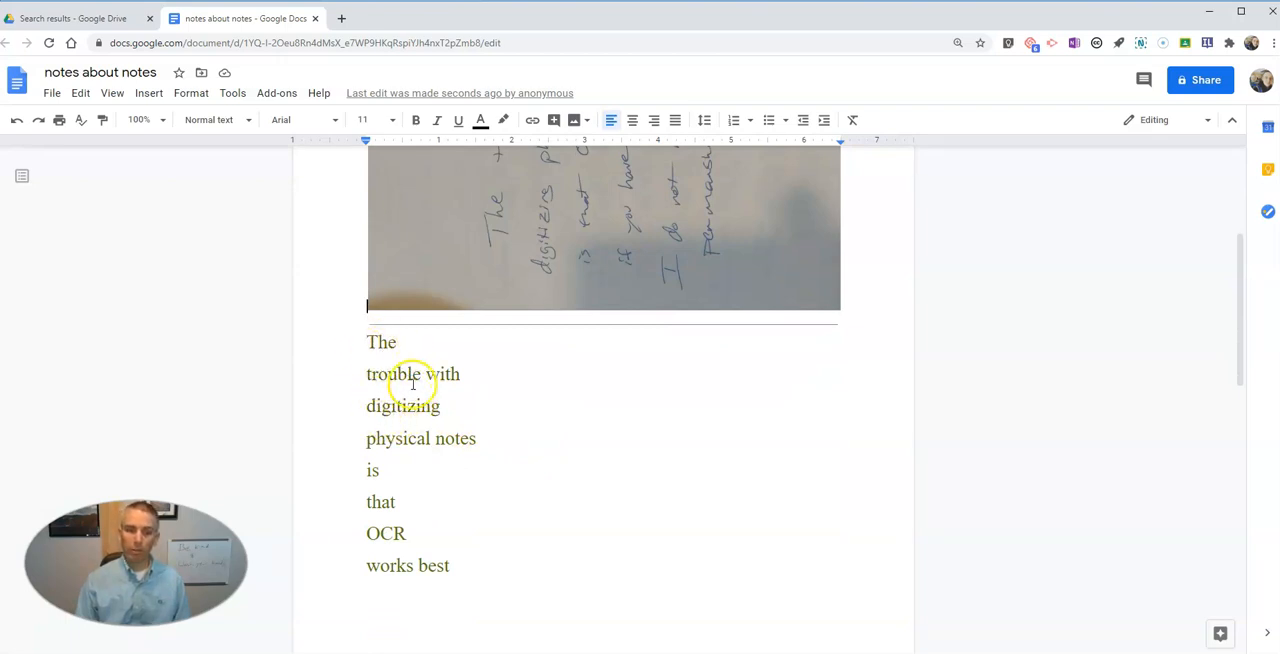
mouse_move(352, 468)
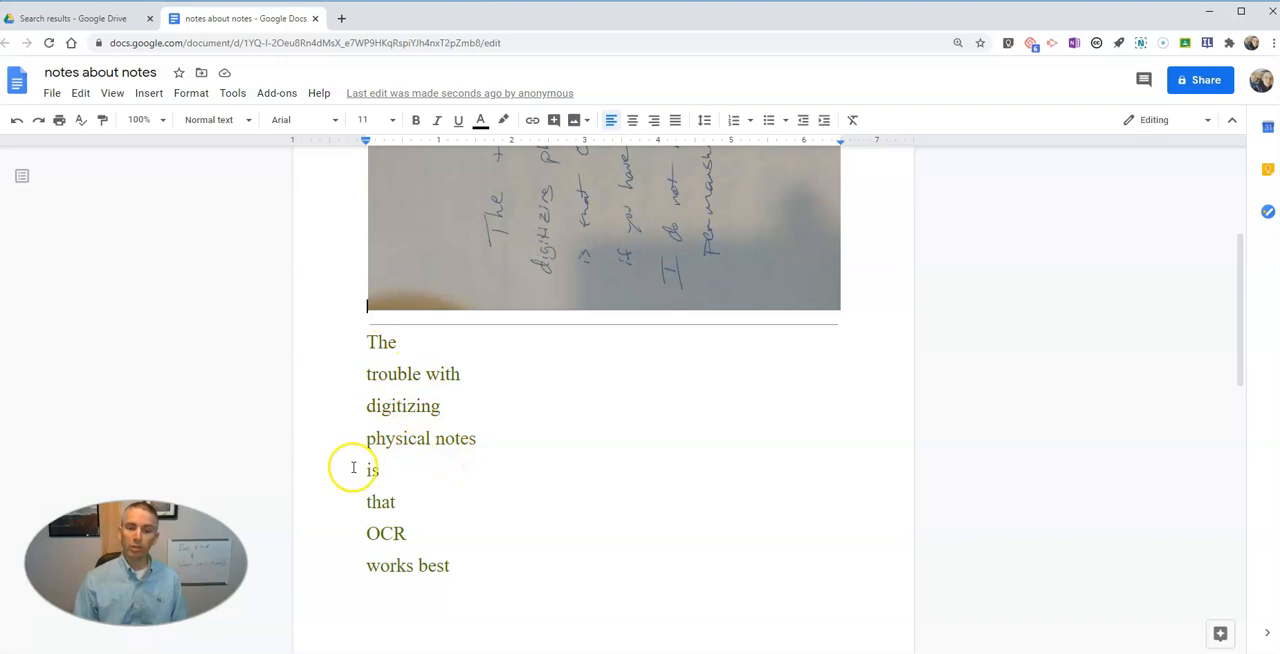
scroll("down", 3)
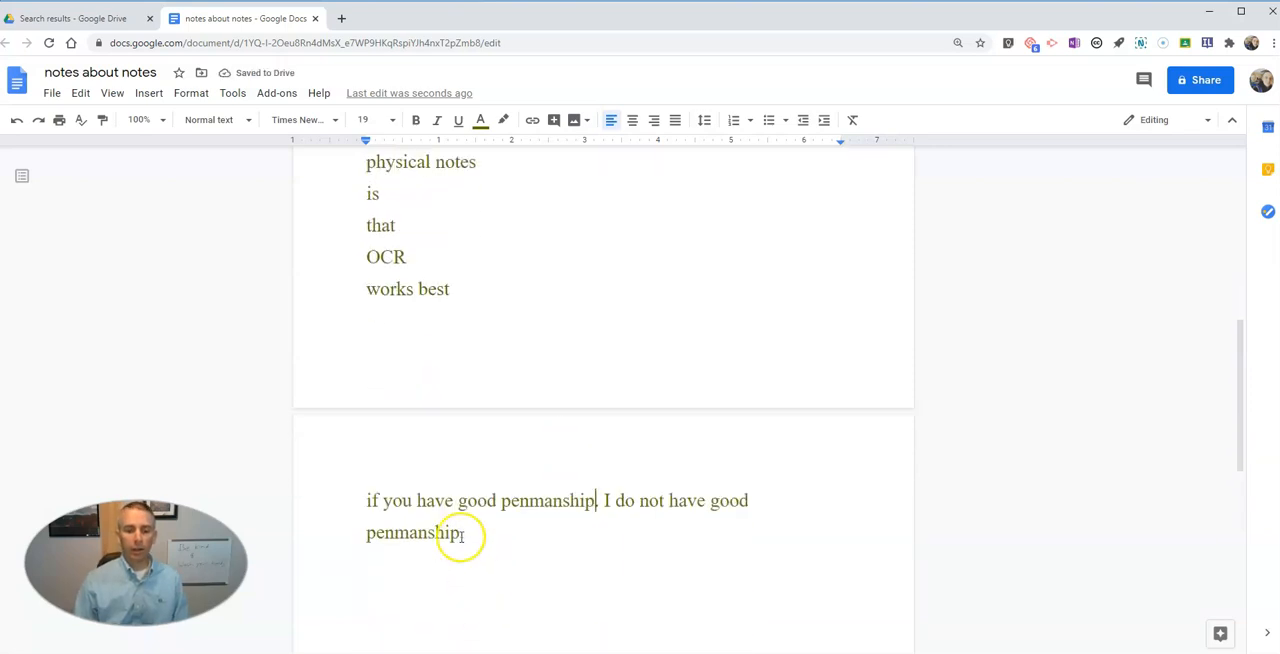
Make the recognized text below the photo bold Trebuchet MS at size 12.
left_click_drag(366, 224, 464, 532)
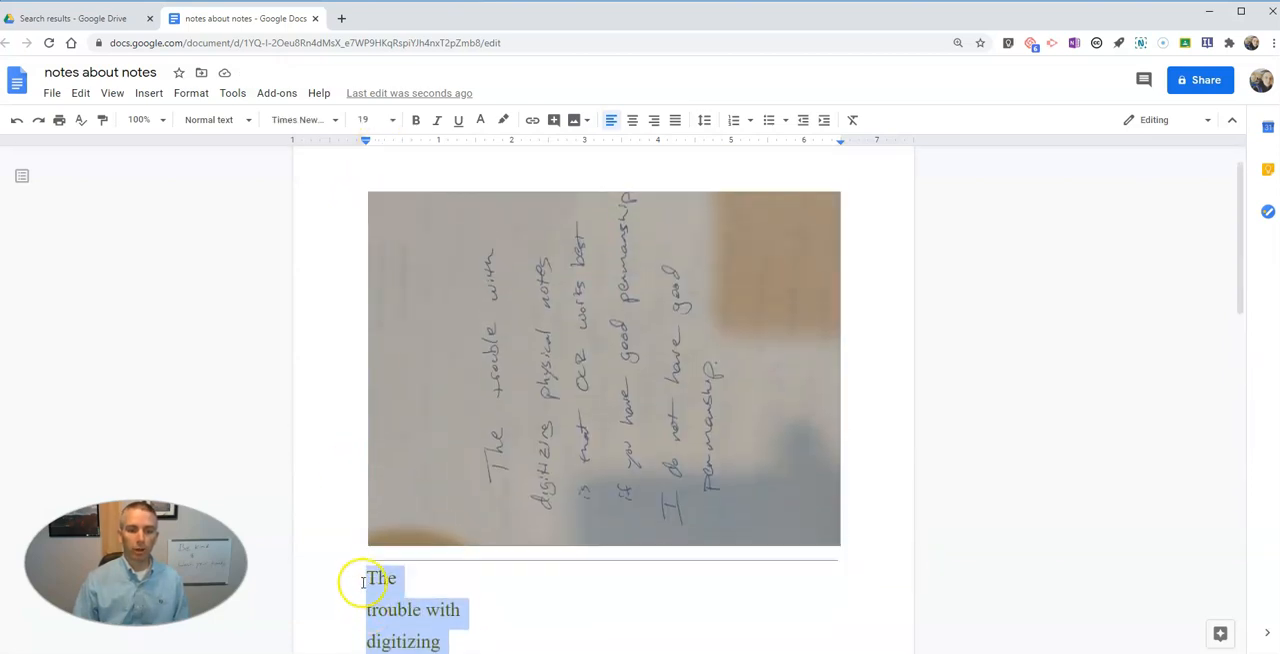
left_click(416, 120)
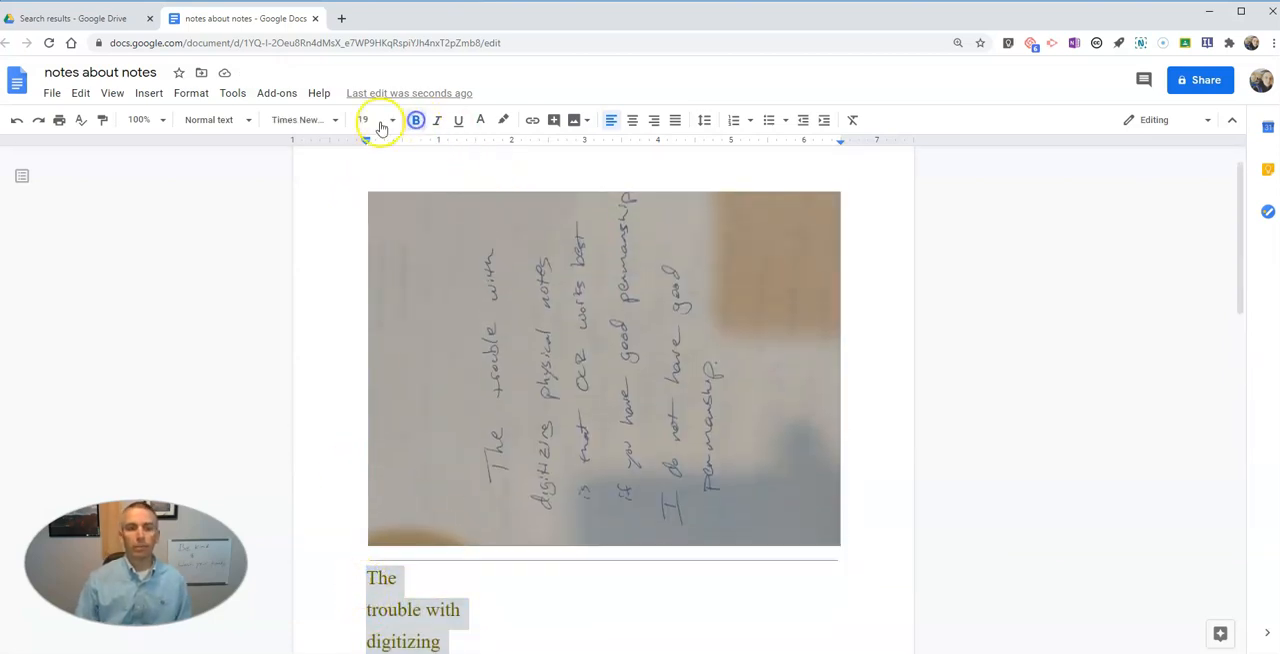
left_click(296, 120)
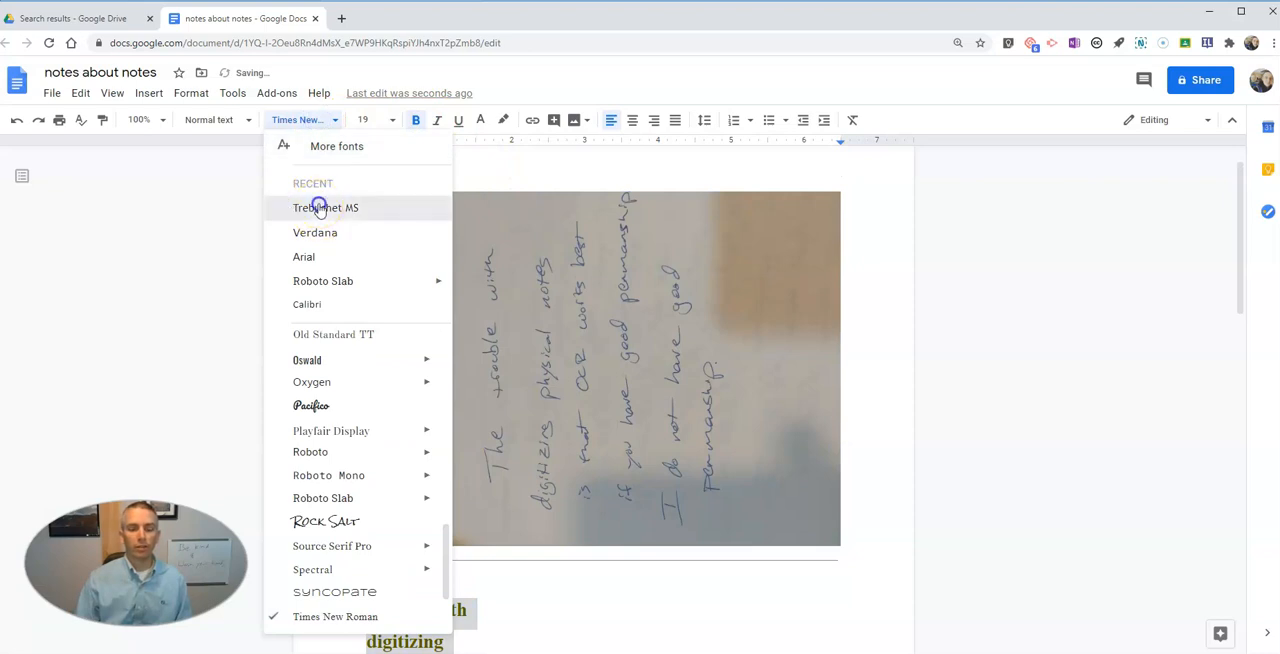
left_click(324, 208)
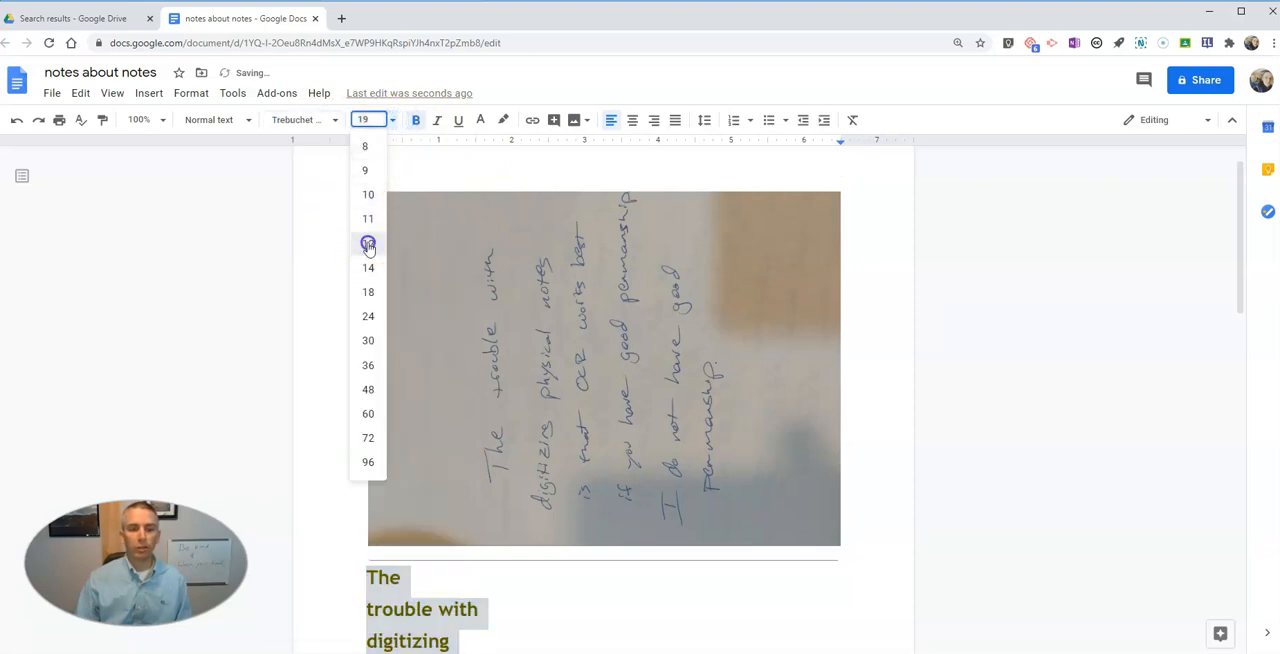
left_click(368, 244)
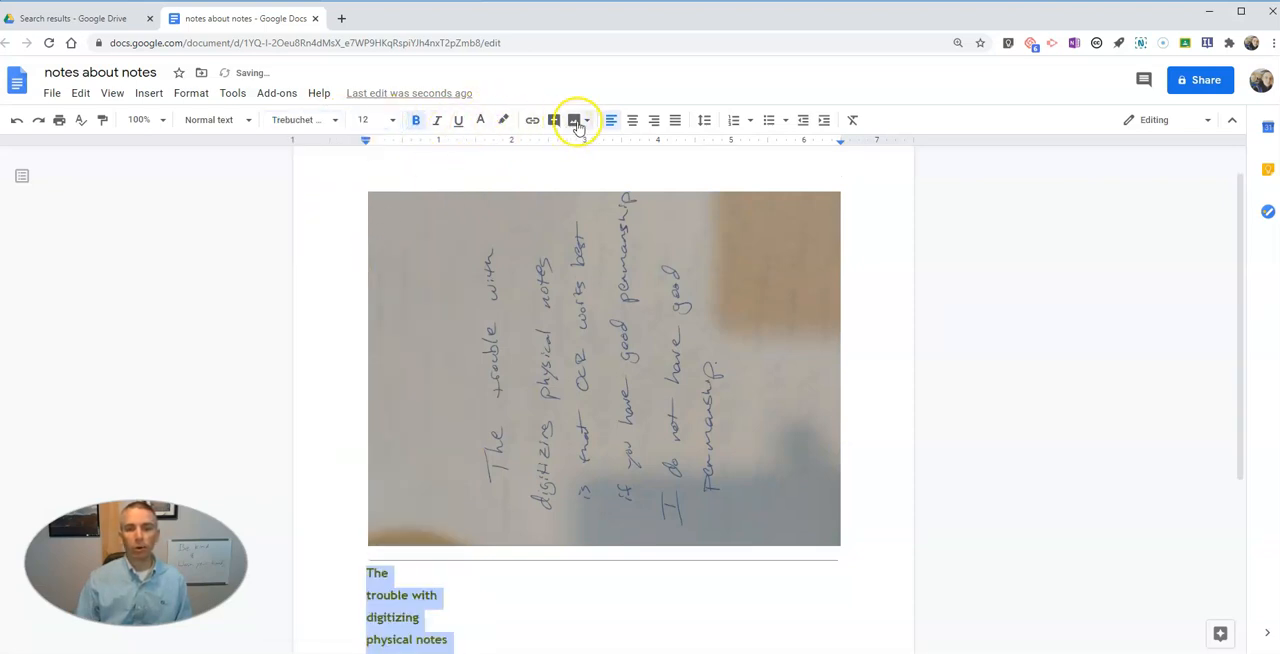
left_click(480, 120)
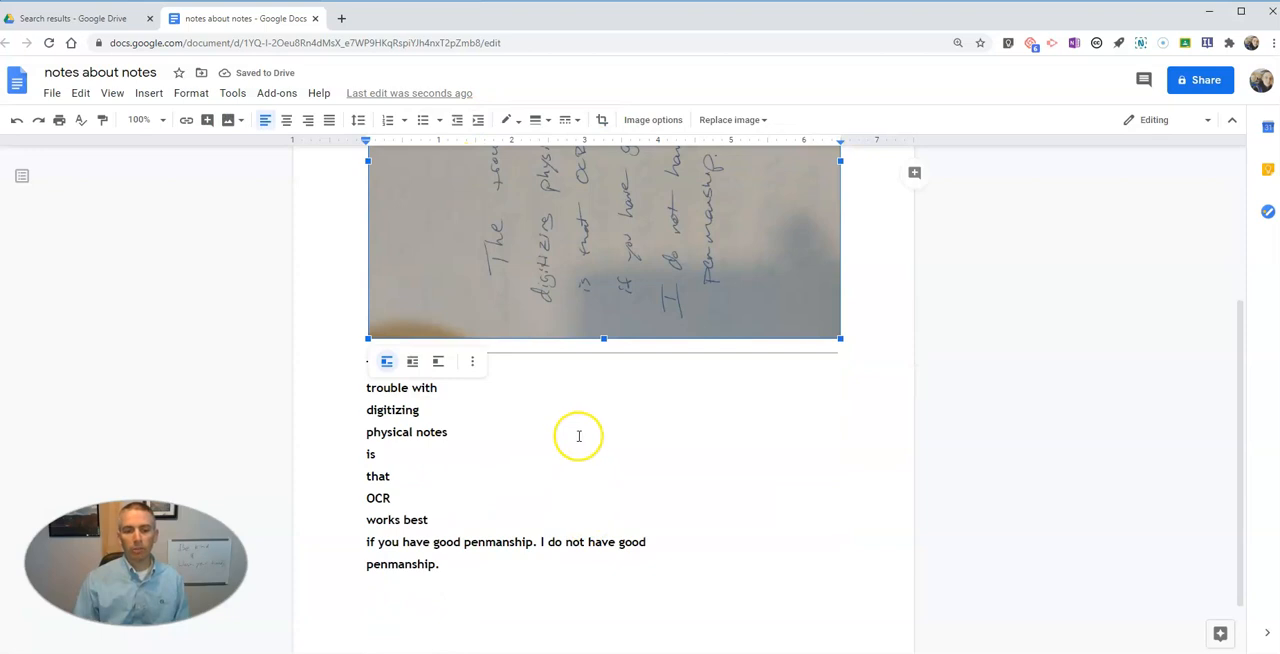
Rotate the photo 90 degrees via Size & rotation so the handwriting reads upright.
left_click(472, 362)
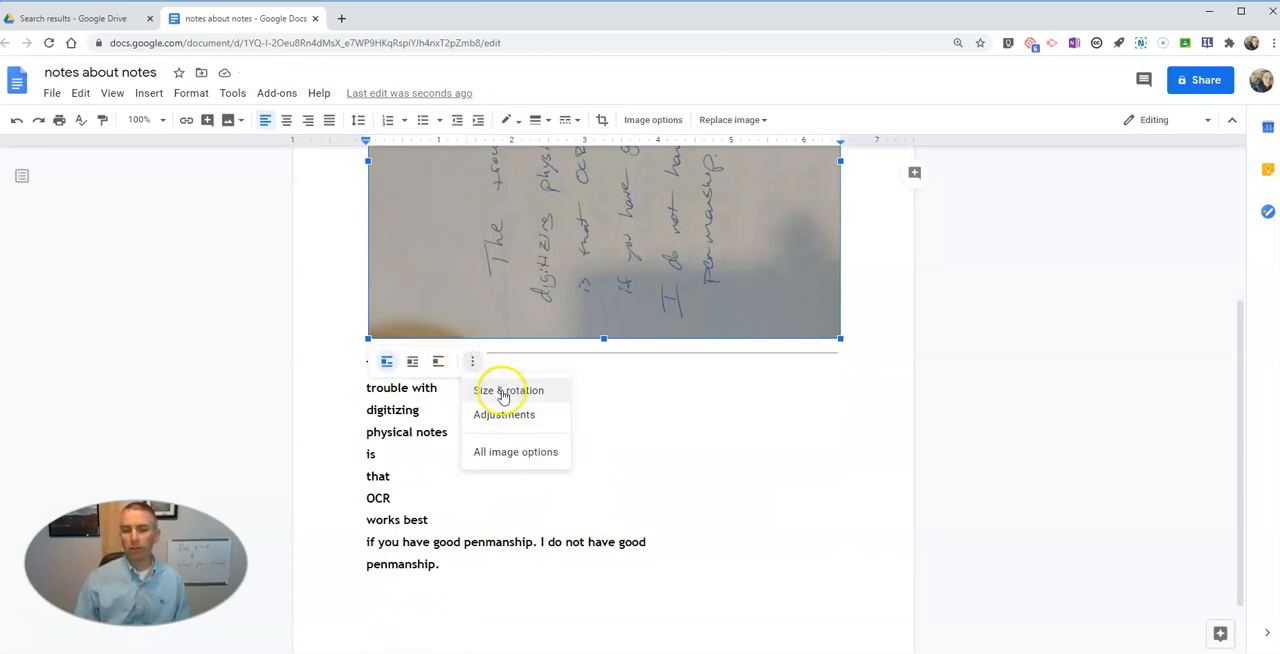
left_click(504, 390)
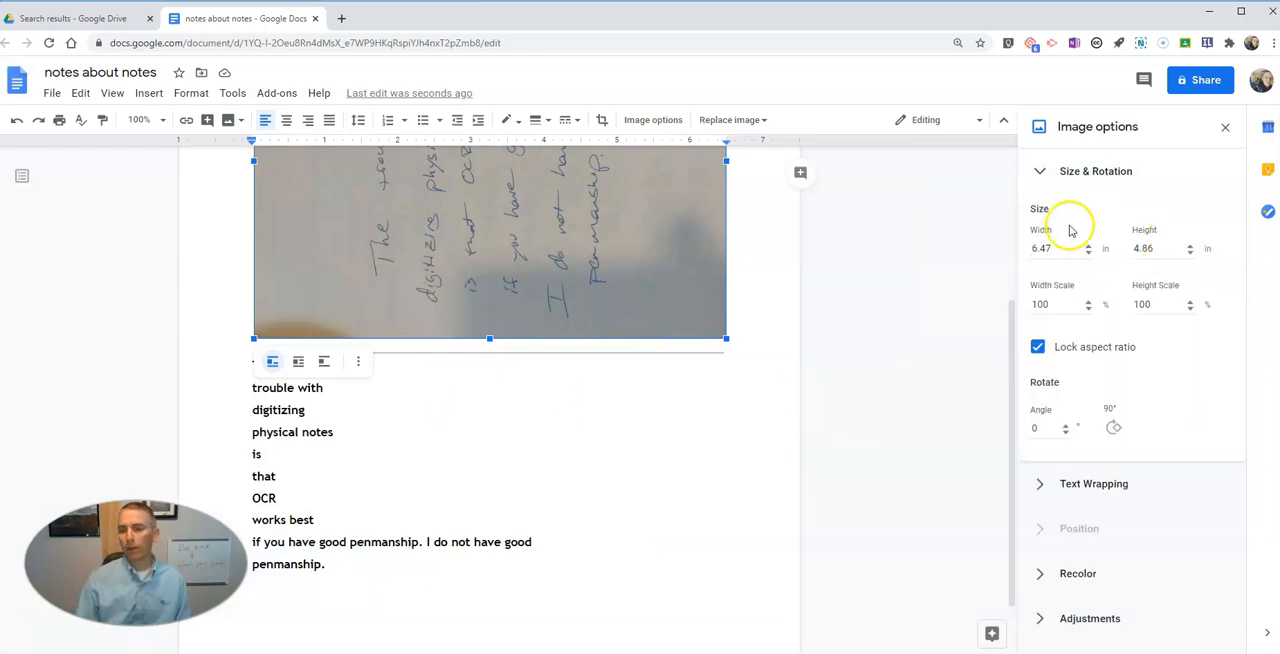
left_click(1114, 428)
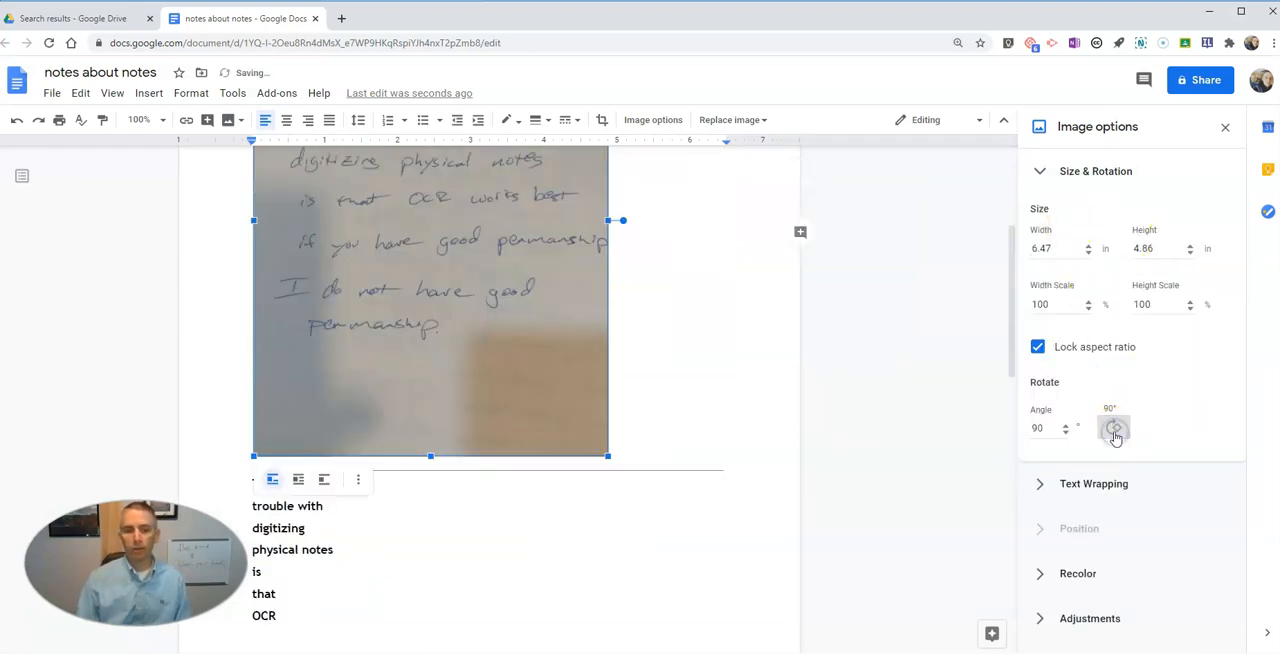